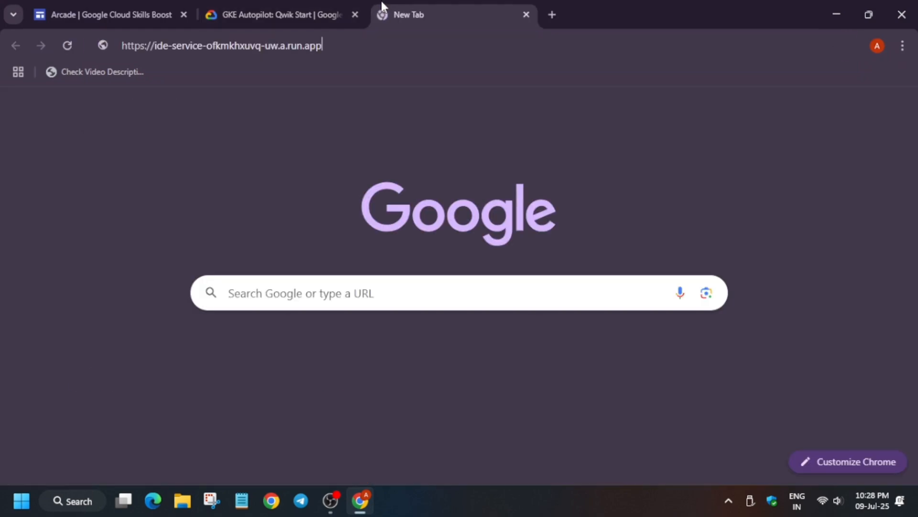
Step: Load the code-server IDE address in a new tab and review the Clone repo task in the lab
key("Enter")
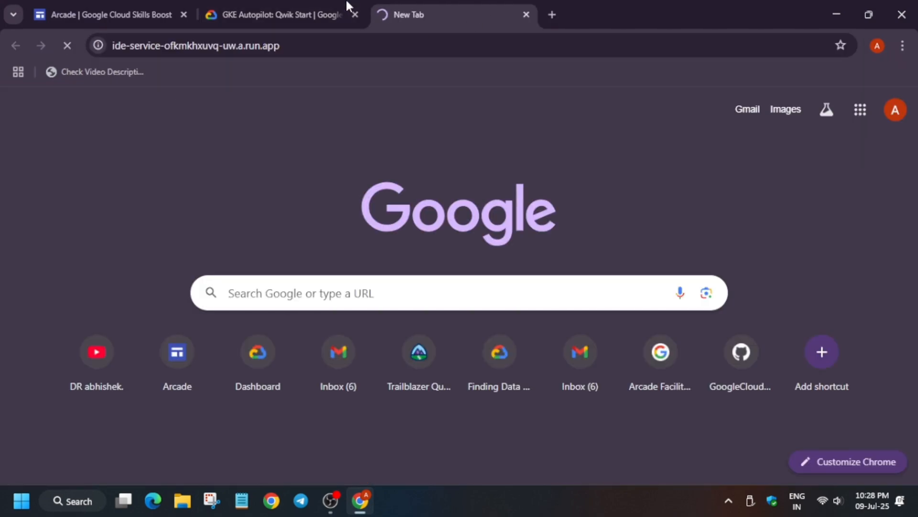
left_click(274, 15)
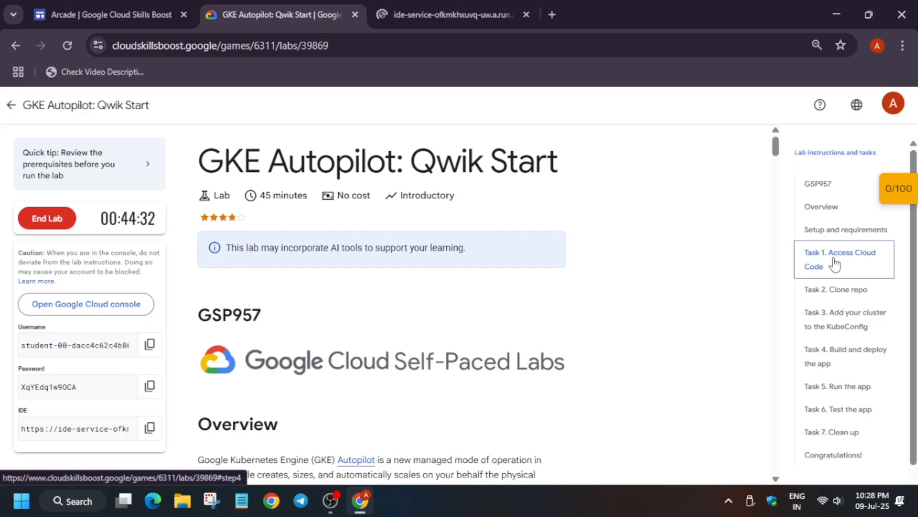
left_click(836, 289)
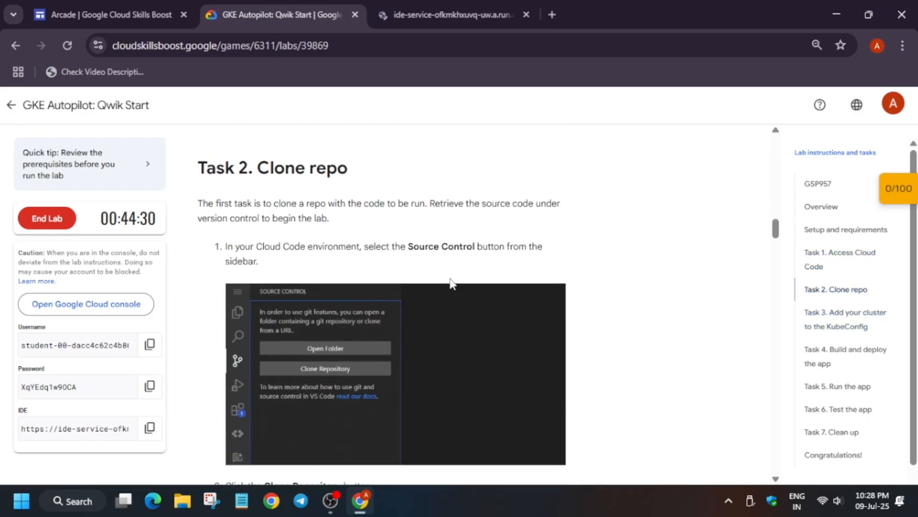
left_click(453, 15)
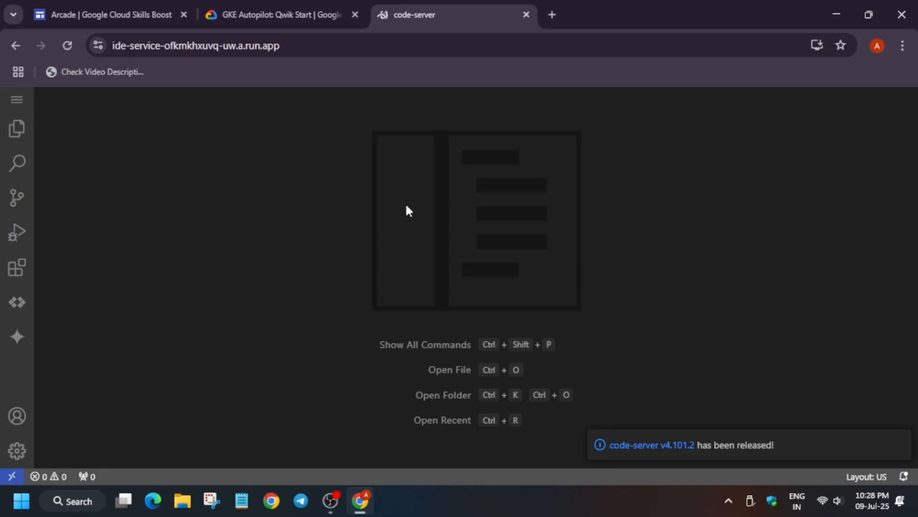
mouse_move(15, 231)
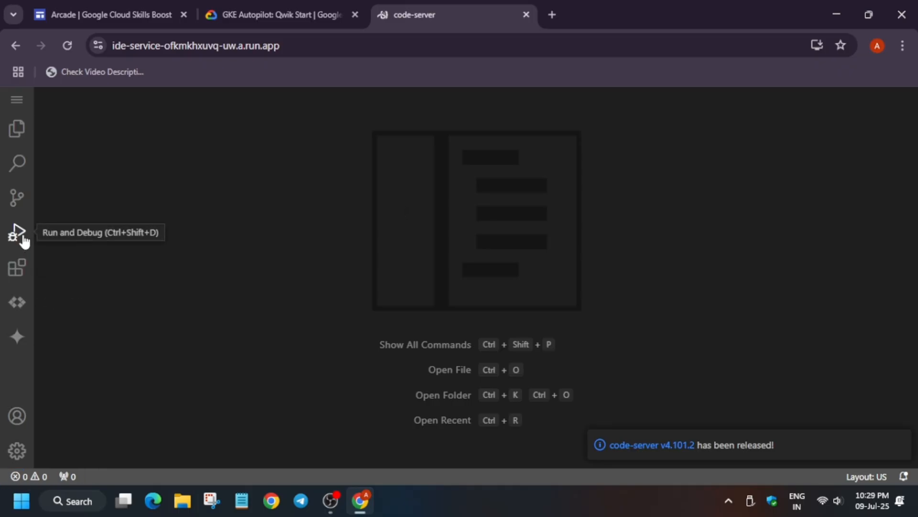
Step: Clone the voting-demo.git repository via Source Control into /home/ide-dev and open it
left_click(15, 197)
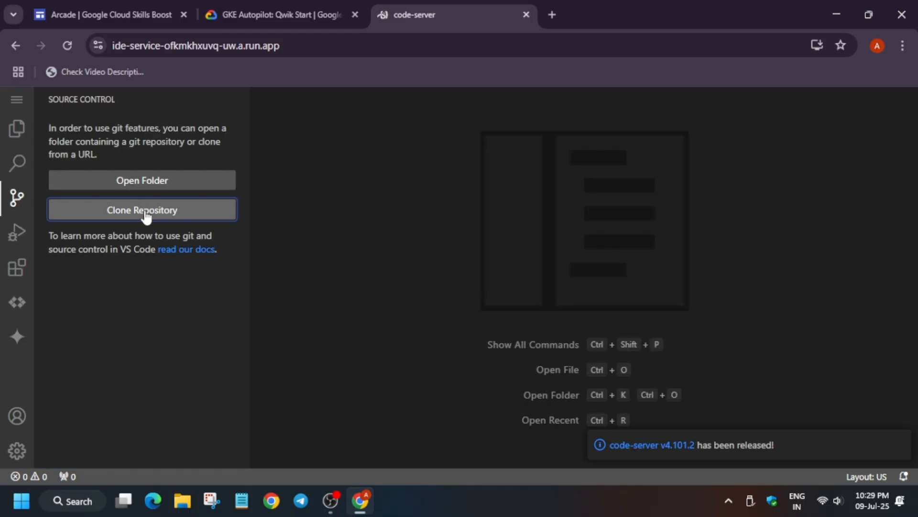
left_click(281, 15)
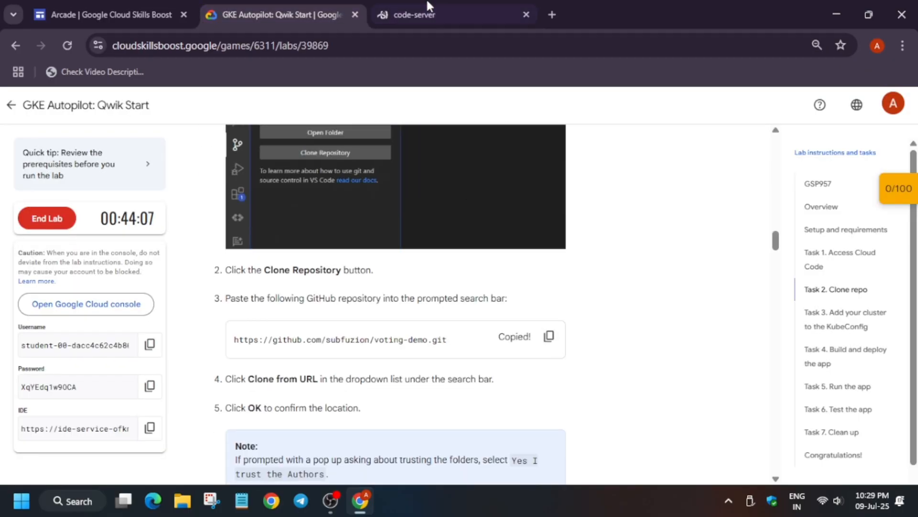
left_click(420, 14)
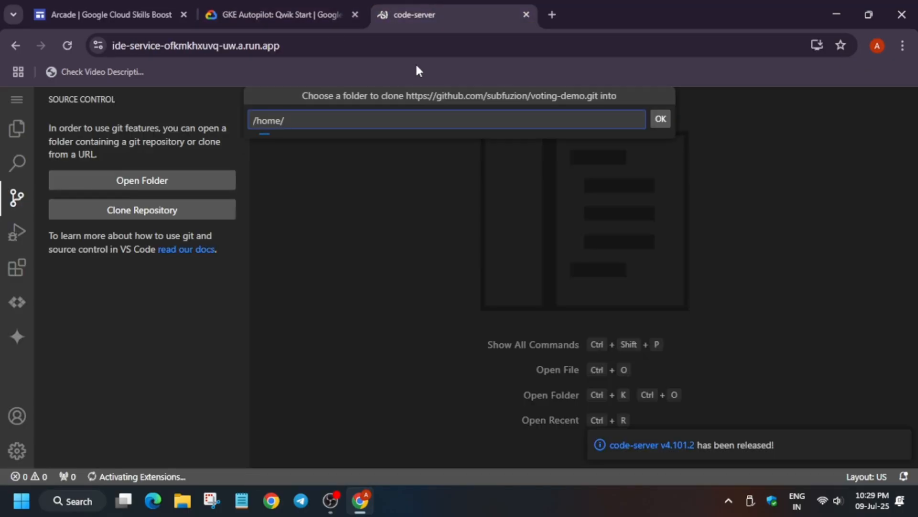
left_click(281, 15)
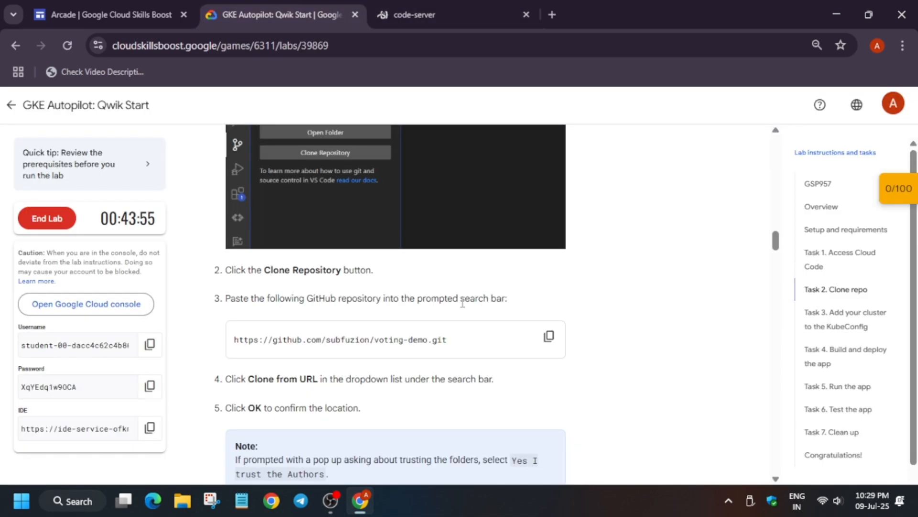
left_click(417, 15)
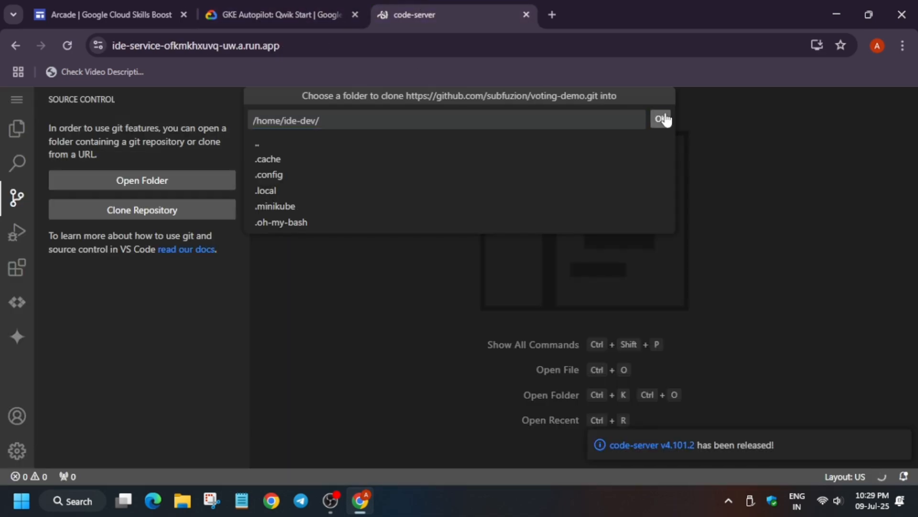
left_click(662, 118)
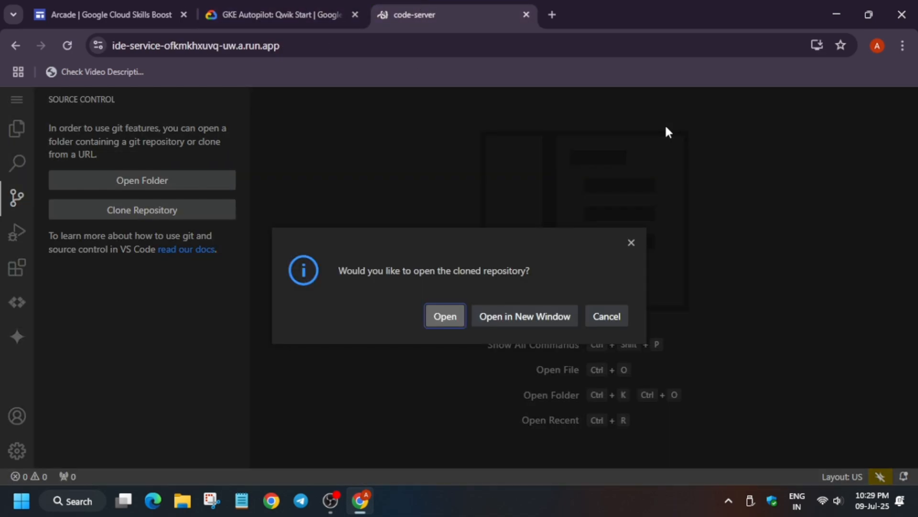
left_click(279, 15)
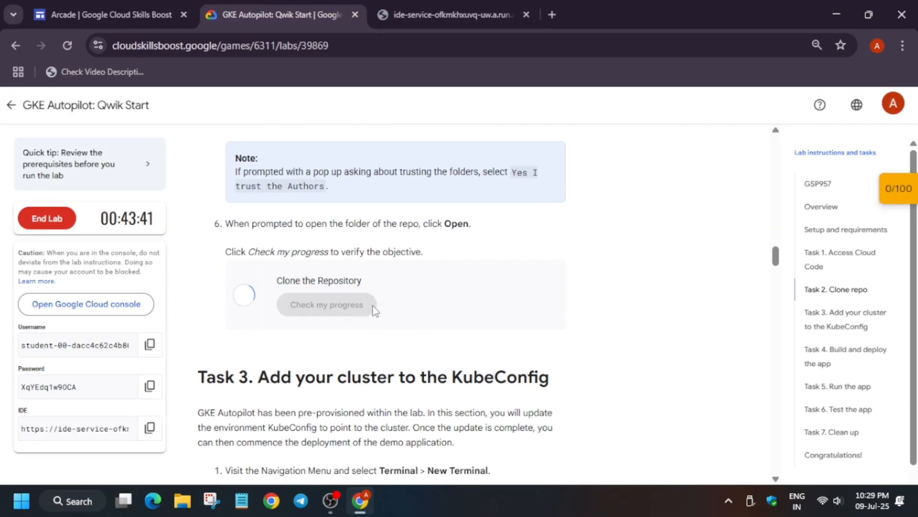
Step: Trust the voting-demo folder's authors so it opens as a workspace, then return to the lab
left_click(453, 14)
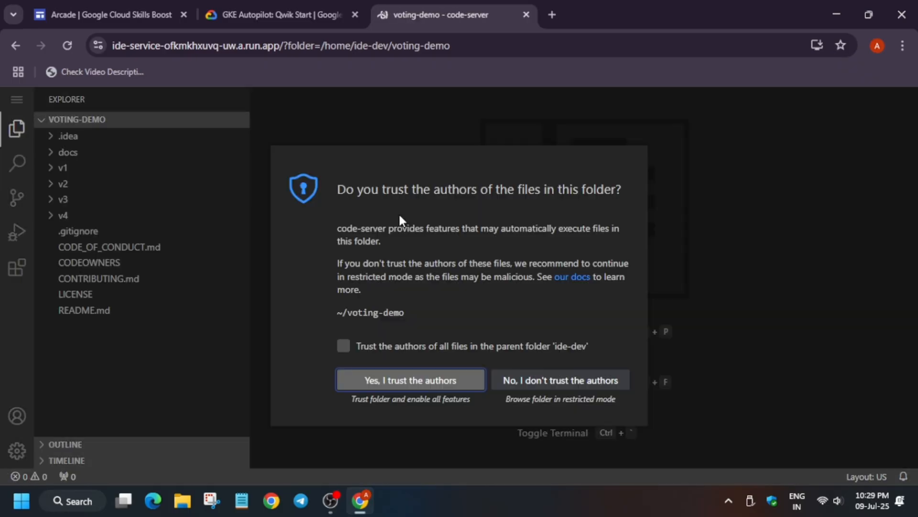
left_click(410, 380)
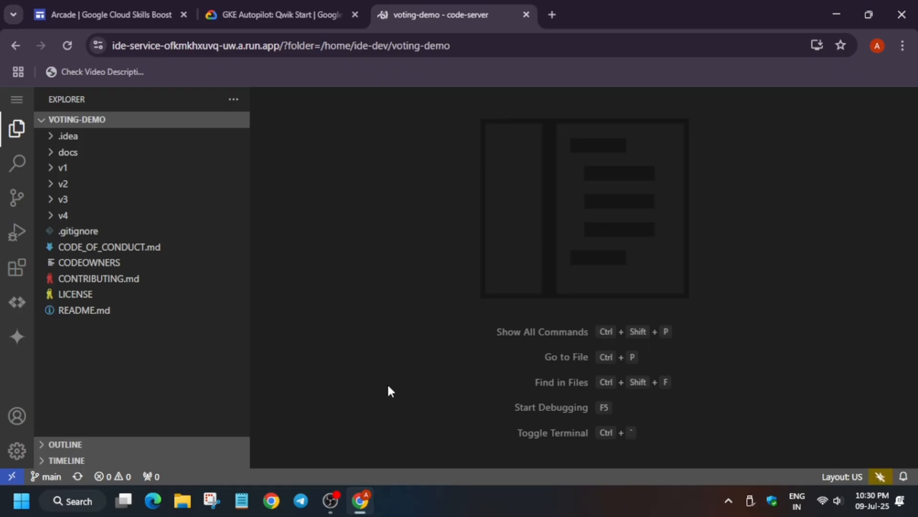
left_click(279, 14)
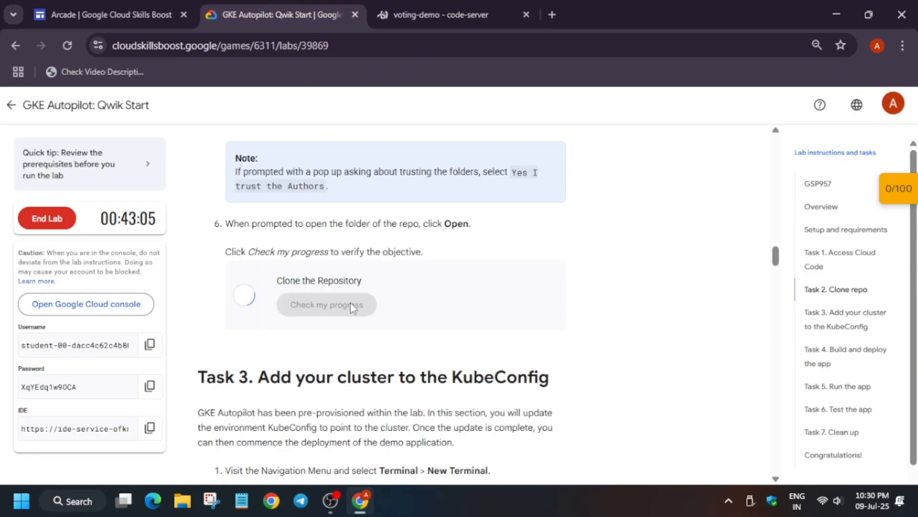
Step: Run gcloud container clusters get-credentials dev-cluster --region us-west1 in a new terminal
scroll("down", 3)
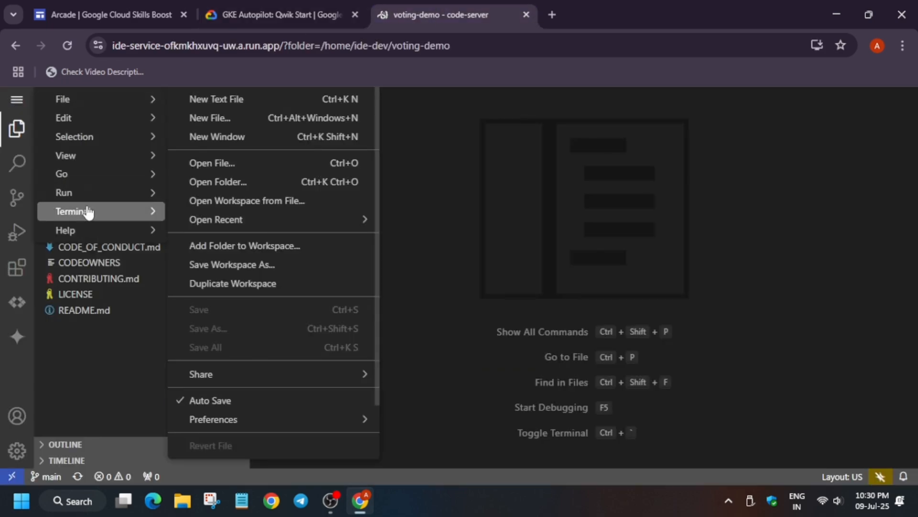
left_click(75, 210)
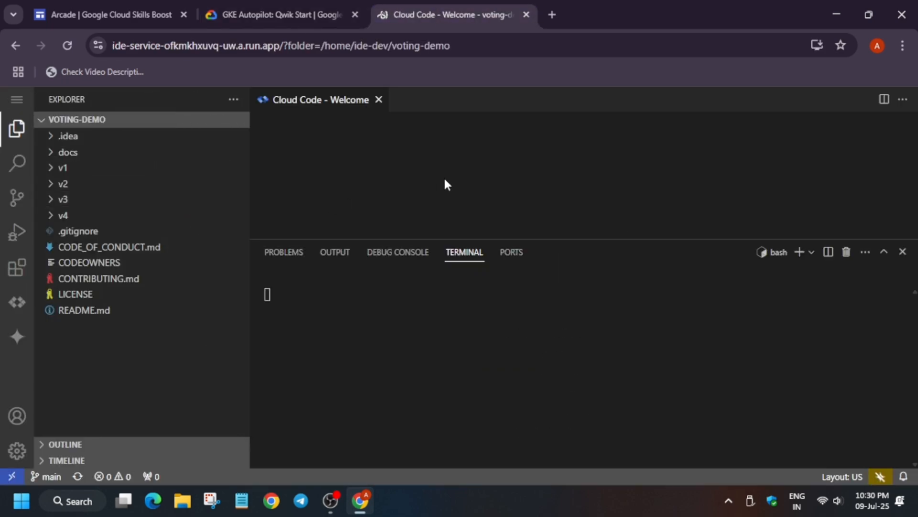
left_click(281, 16)
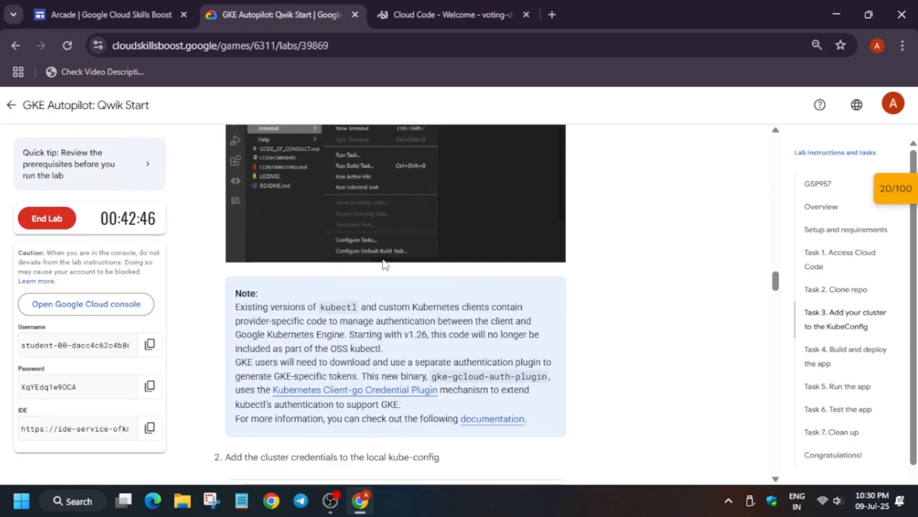
scroll("down", 3)
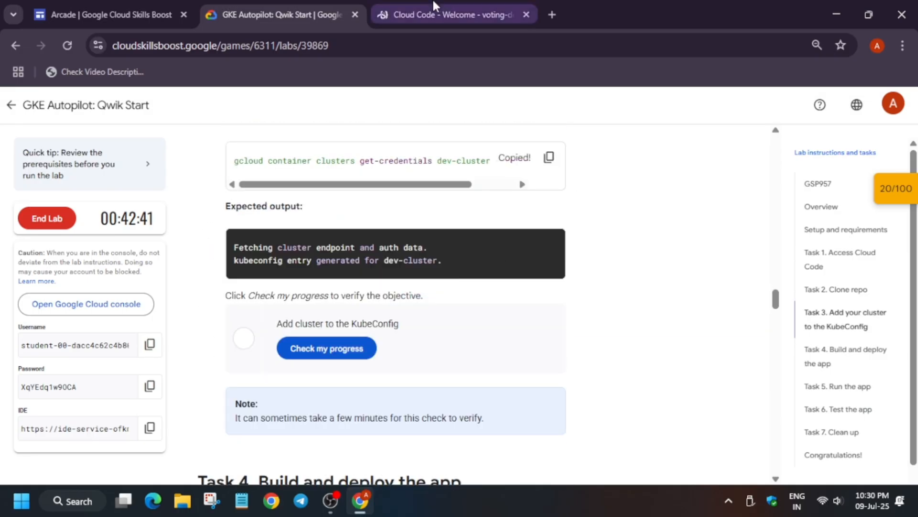
left_click(450, 14)
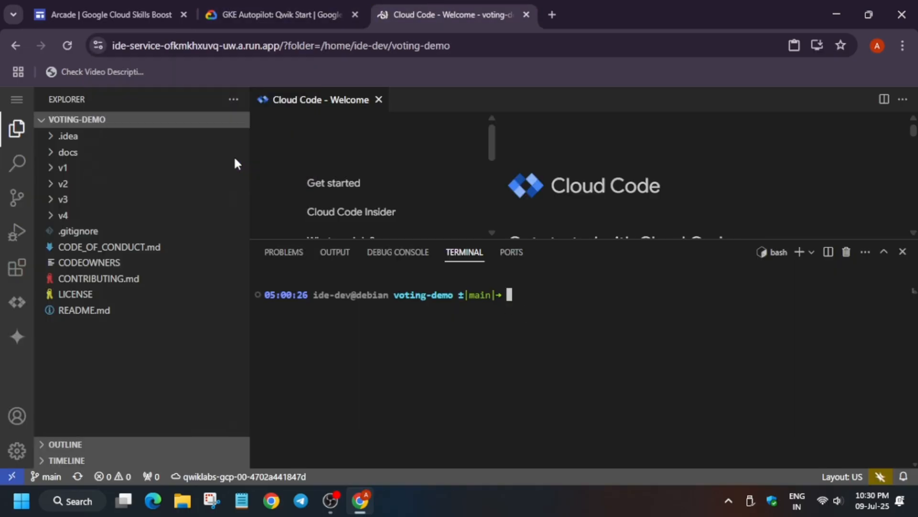
type("gcloud container clusters get-credentials dev-cluster --region us-west1")
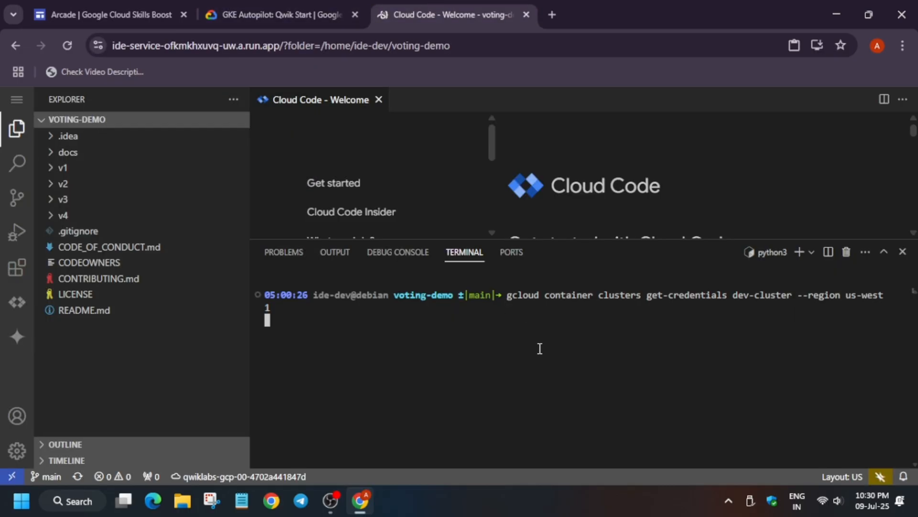
left_click(275, 15)
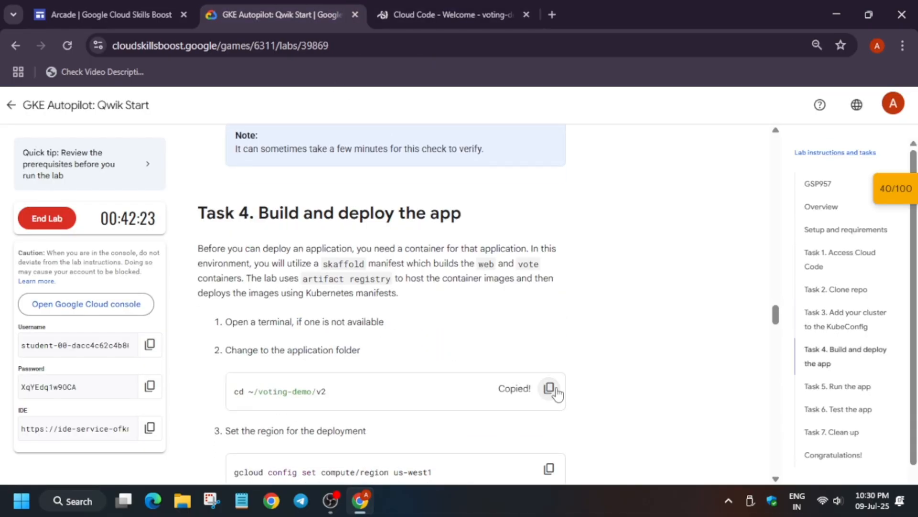
Step: Run cd ~/voting-demo/v2, set compute/region us-west1 and skaffold run --default-repo=gcr.io/<project>
scroll("down", 3)
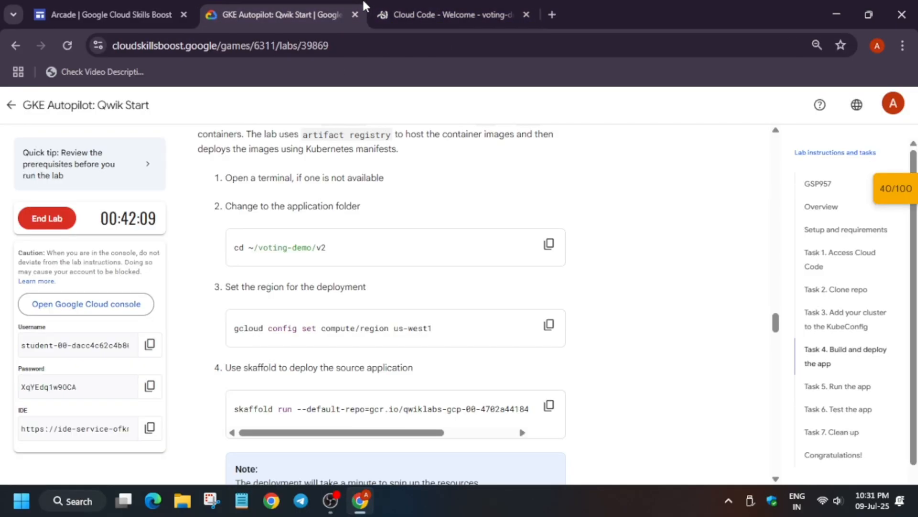
left_click(456, 14)
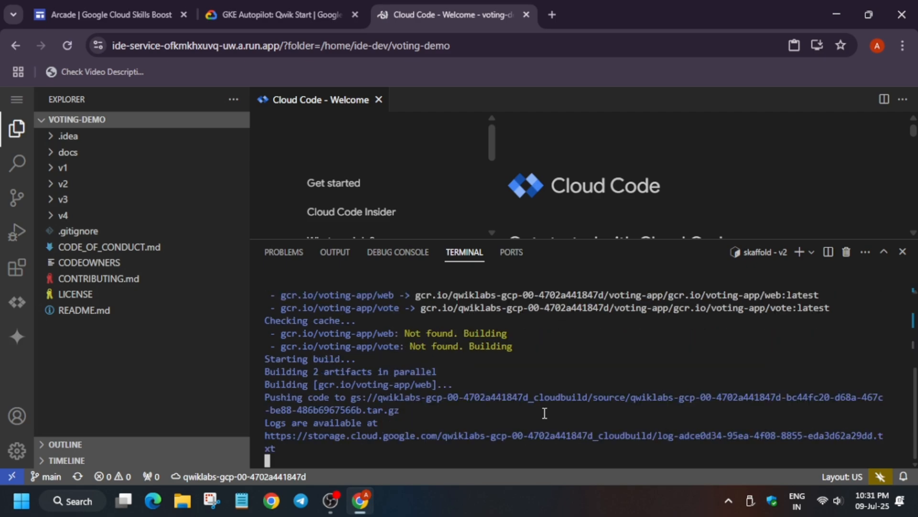
scroll("down", 3)
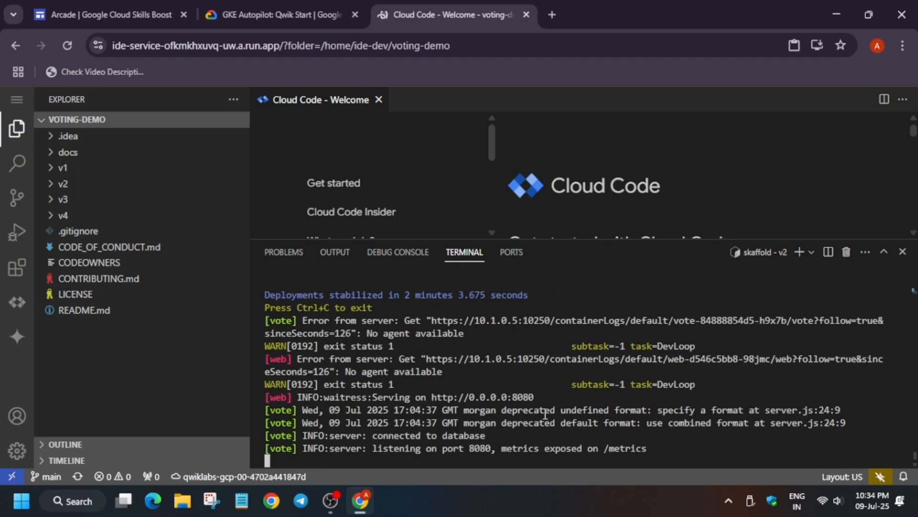
left_click(279, 15)
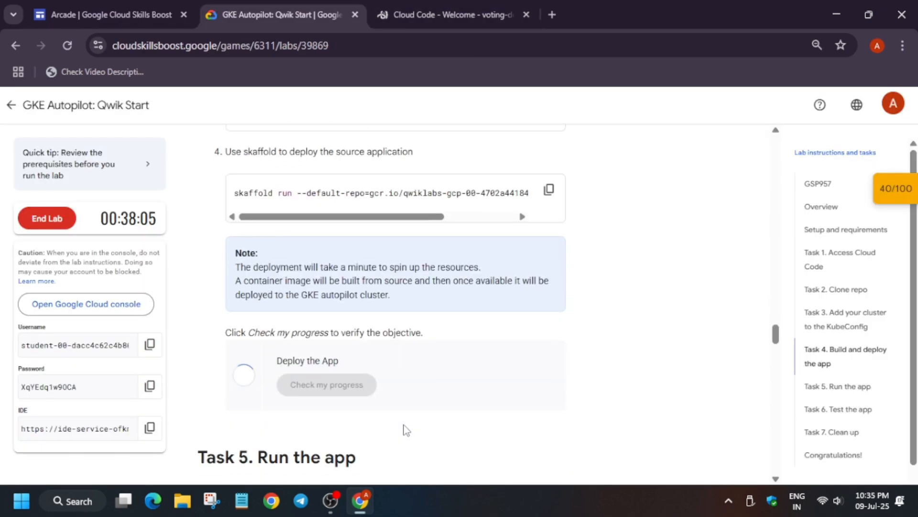
Step: Copy the Task 5 kubectl get svc web-external command after the deploy check reaches 60/100
scroll("down", 3)
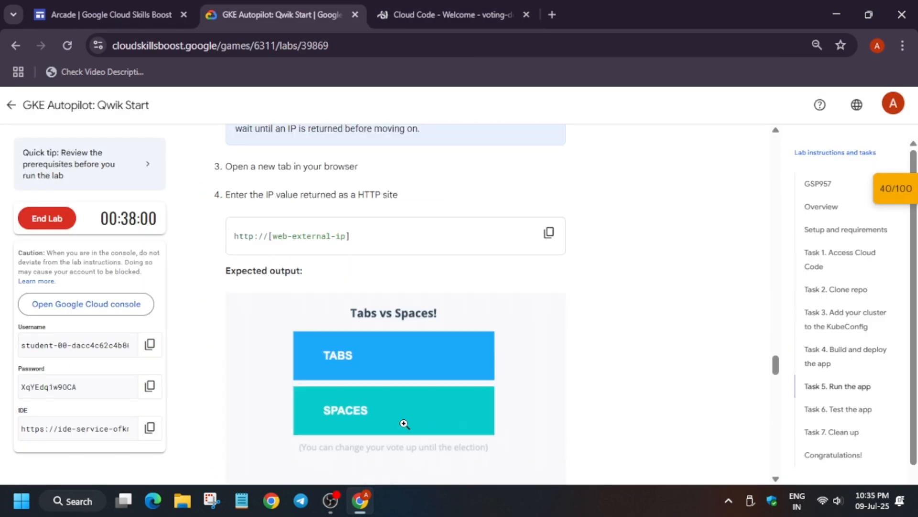
scroll("down", 3)
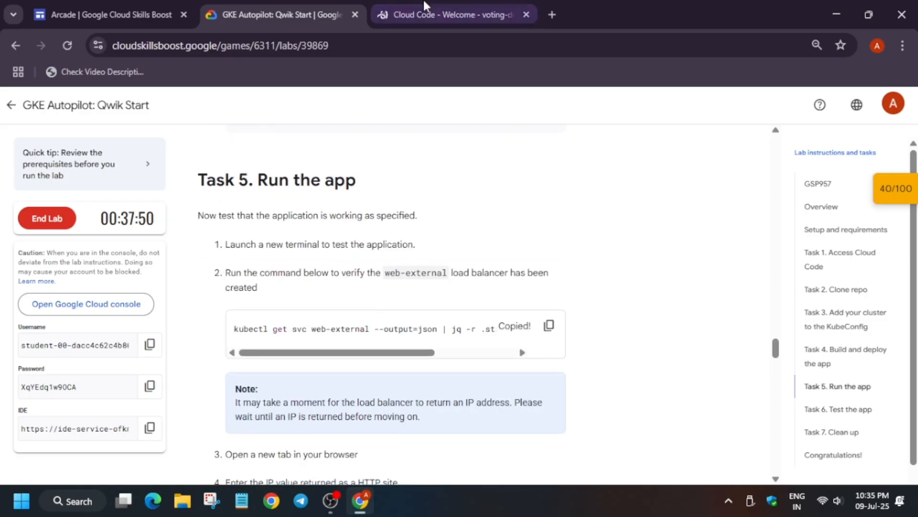
left_click(451, 14)
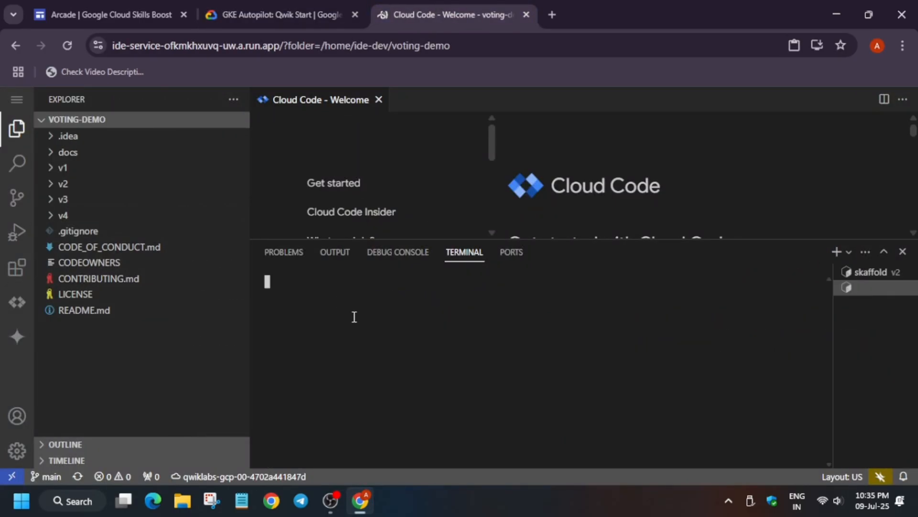
left_click(279, 15)
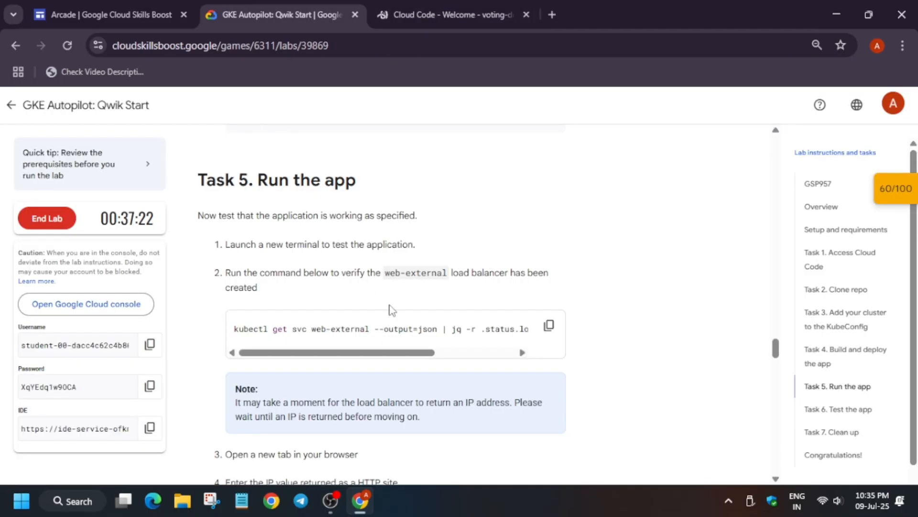
scroll("down", 3)
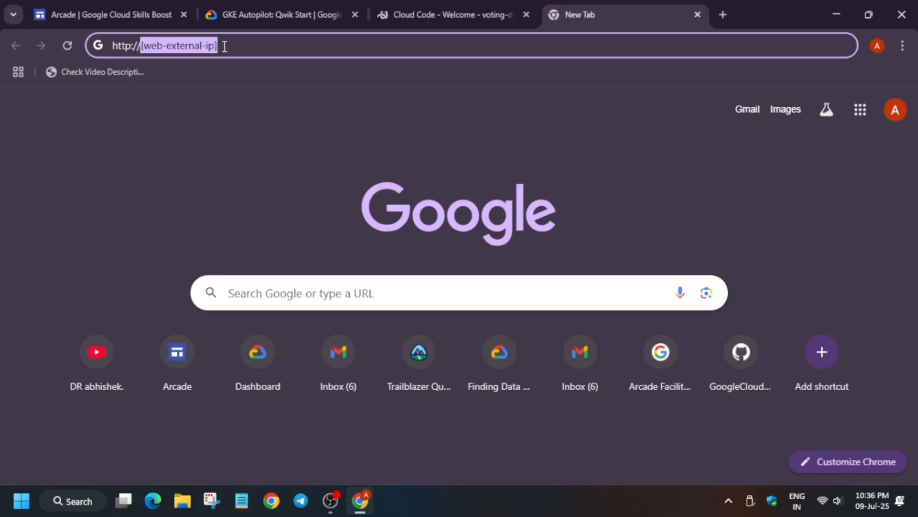
Step: Run the kubectl command in the terminal and copy the returned external IP 34.169.57.158
left_click(449, 16)
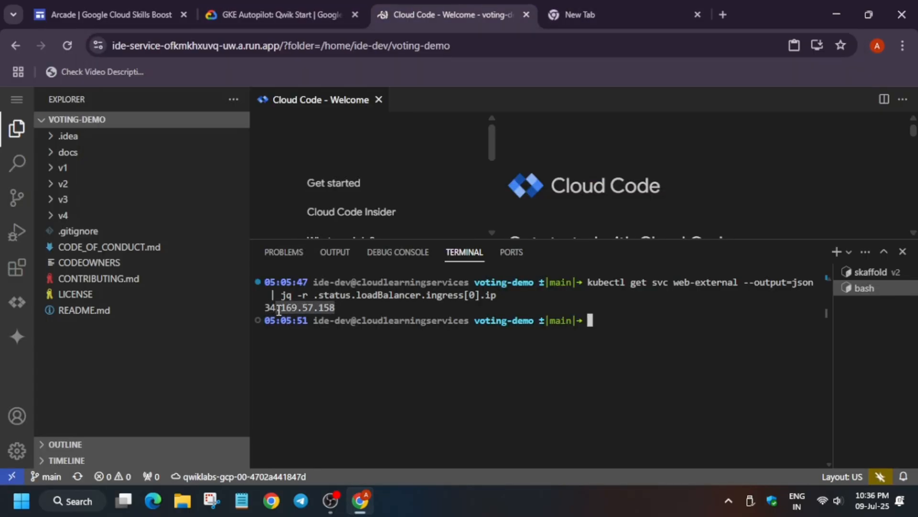
key("Ctrl+c")
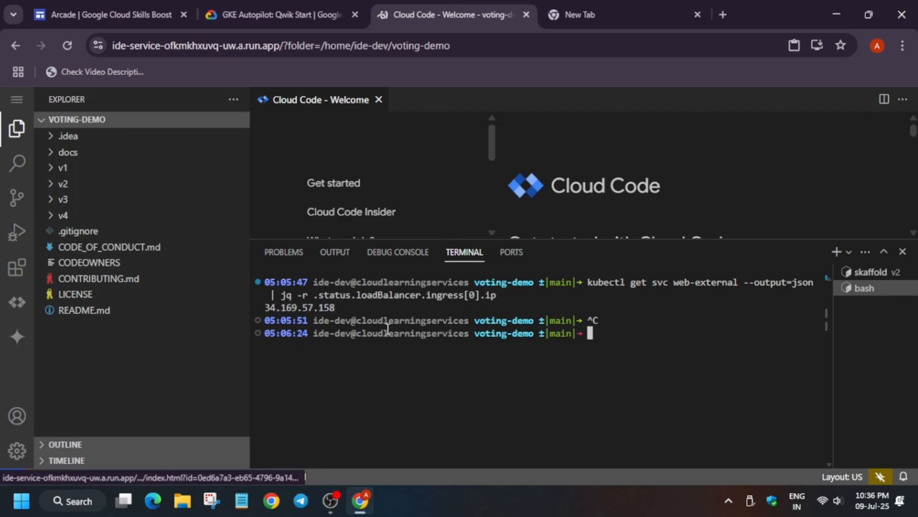
left_click(243, 500)
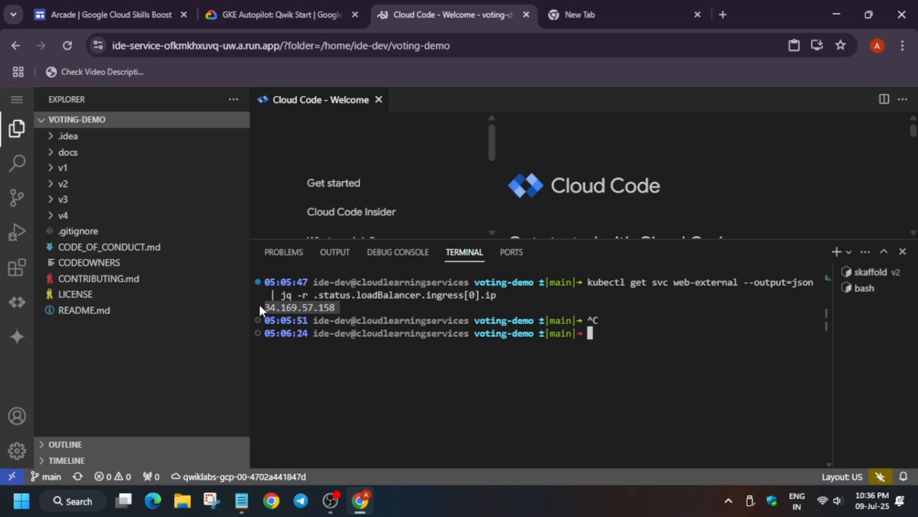
key("Ctrl+c")
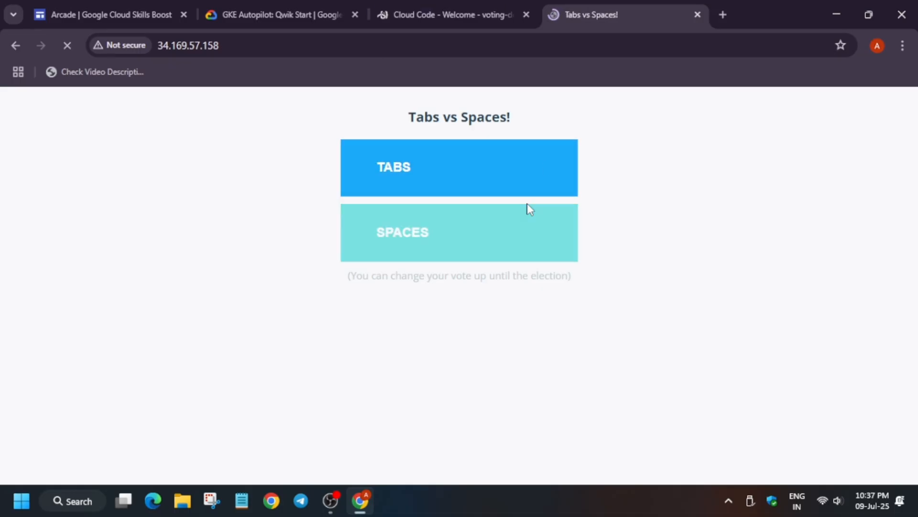
Step: Cast a vote on the Tabs vs Spaces page at the external IP, ending with SPACES chosen
left_click(276, 14)
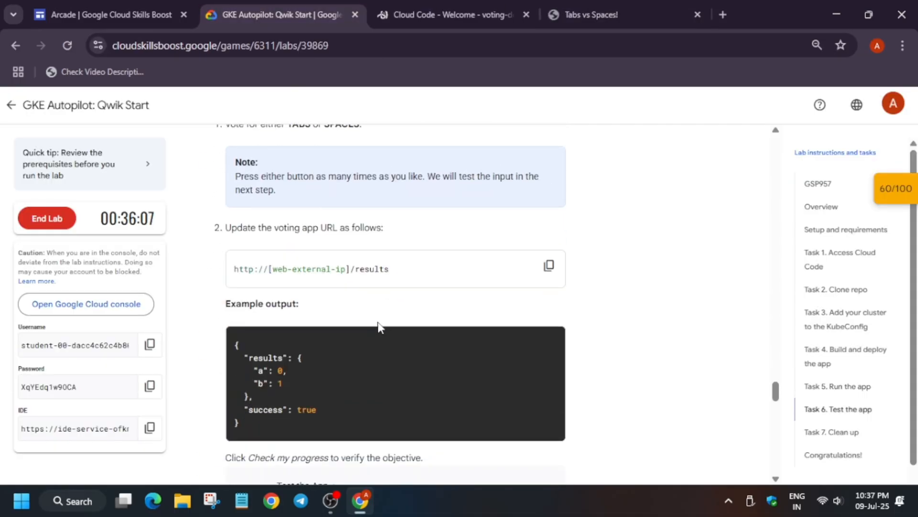
mouse_move(367, 309)
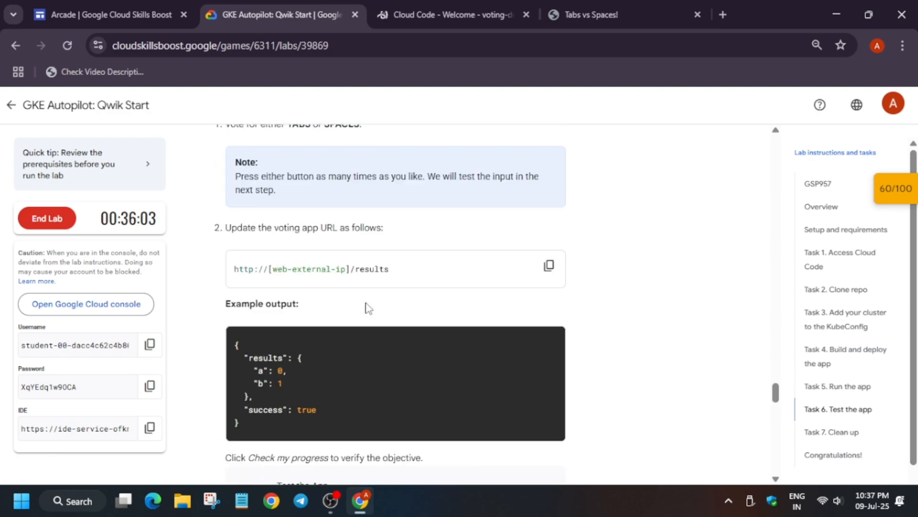
scroll("down", 3)
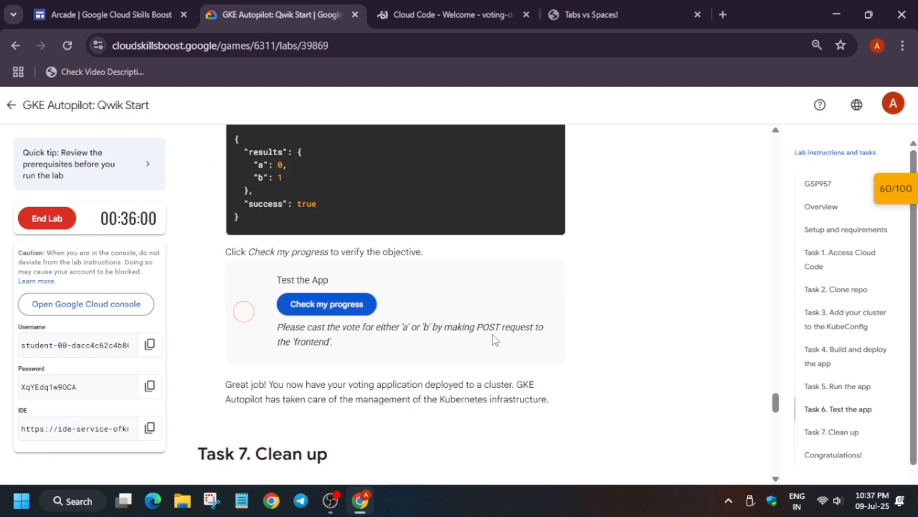
left_click(597, 15)
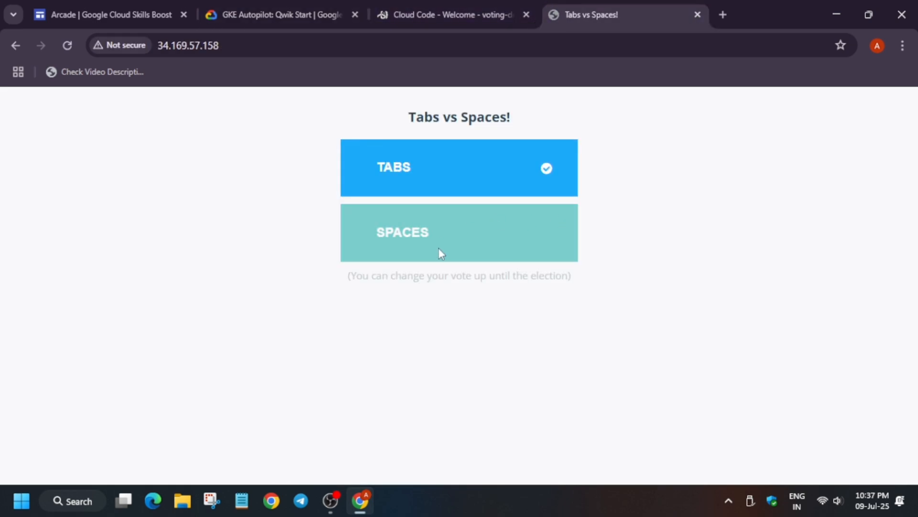
left_click(458, 232)
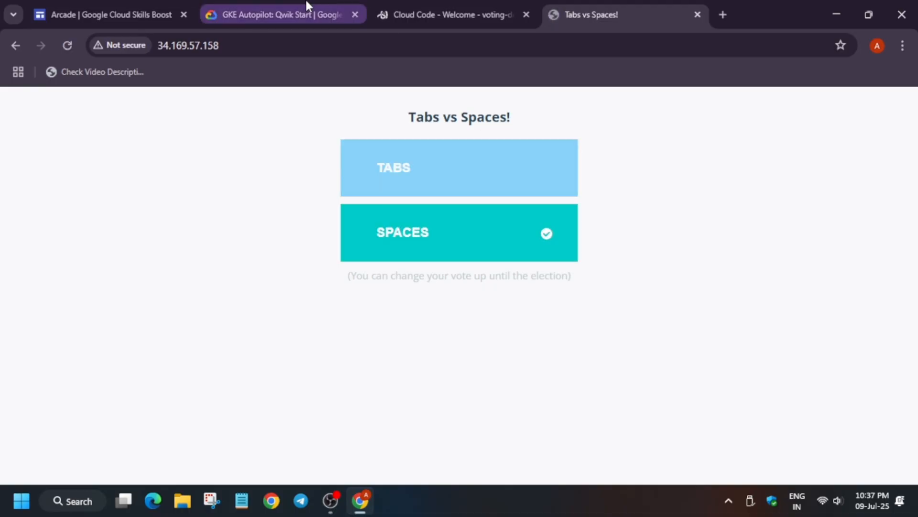
left_click(281, 14)
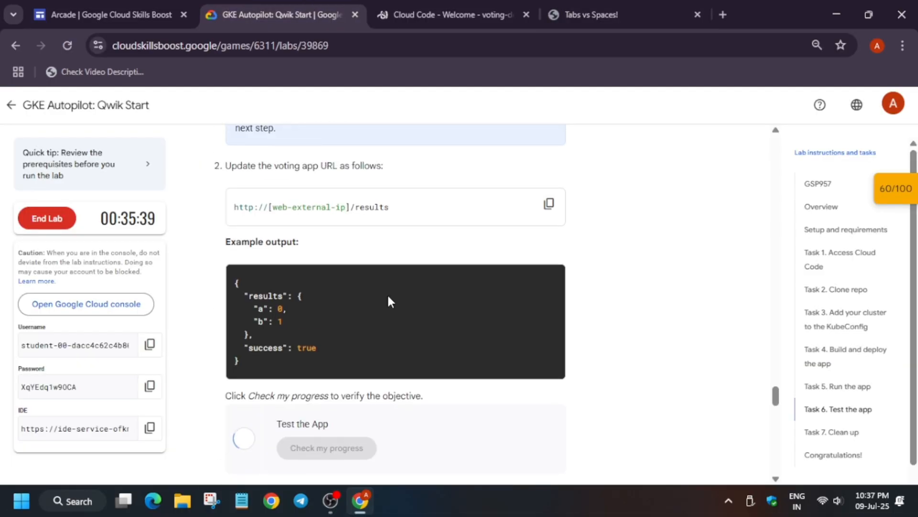
Step: Verify the Test the App objective for 20 points and scroll to Task 7 Clean up
left_click(328, 448)
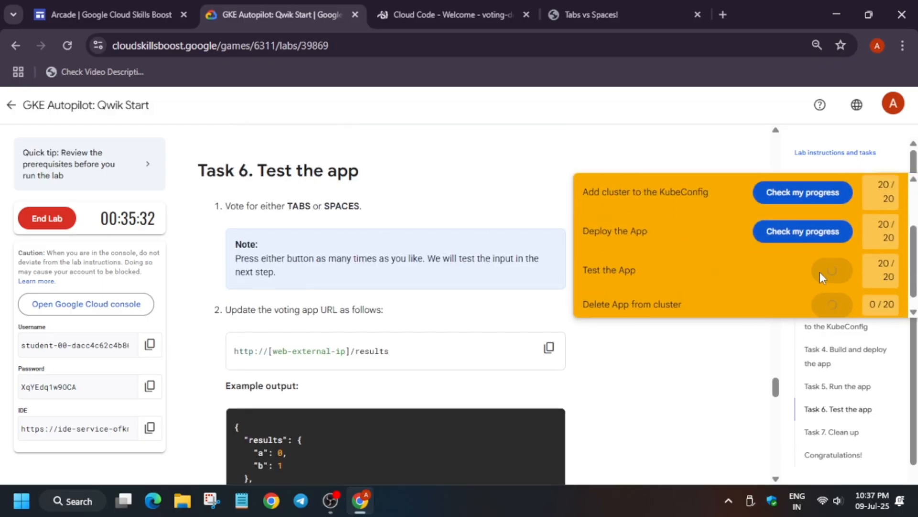
left_click(803, 270)
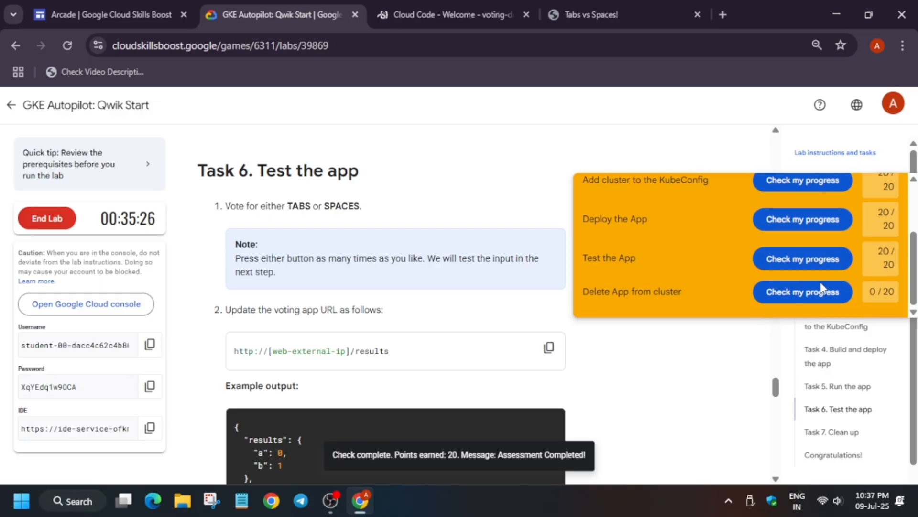
scroll("down", 3)
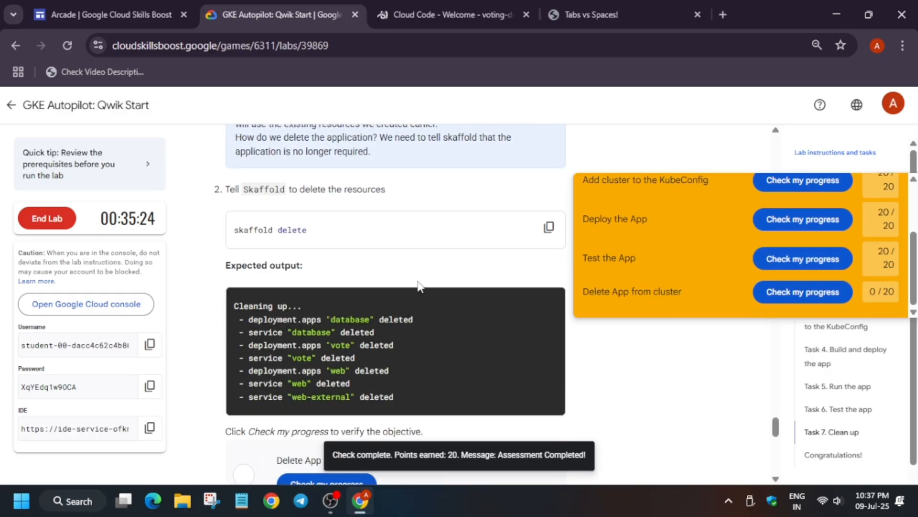
Step: Stop the skaffold session and run skaffold delete to remove the database, vote and web deployments
left_click(446, 15)
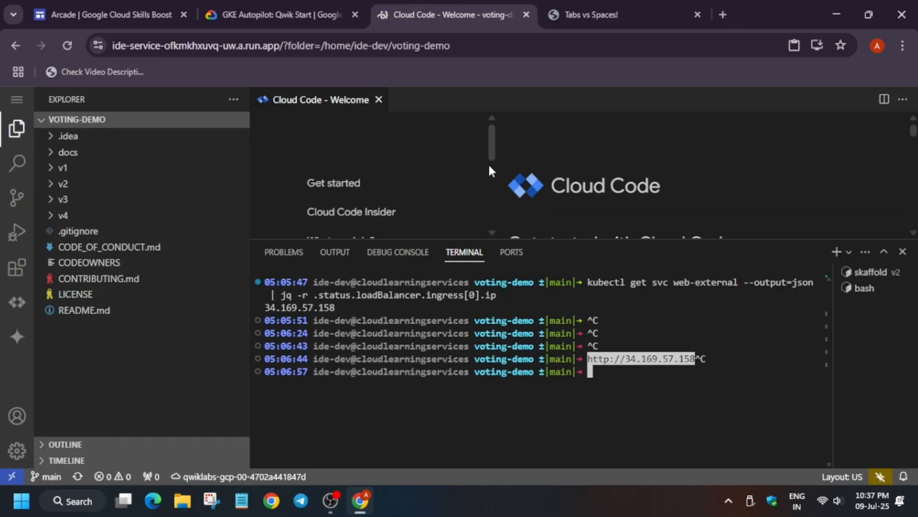
type("skaffold delete")
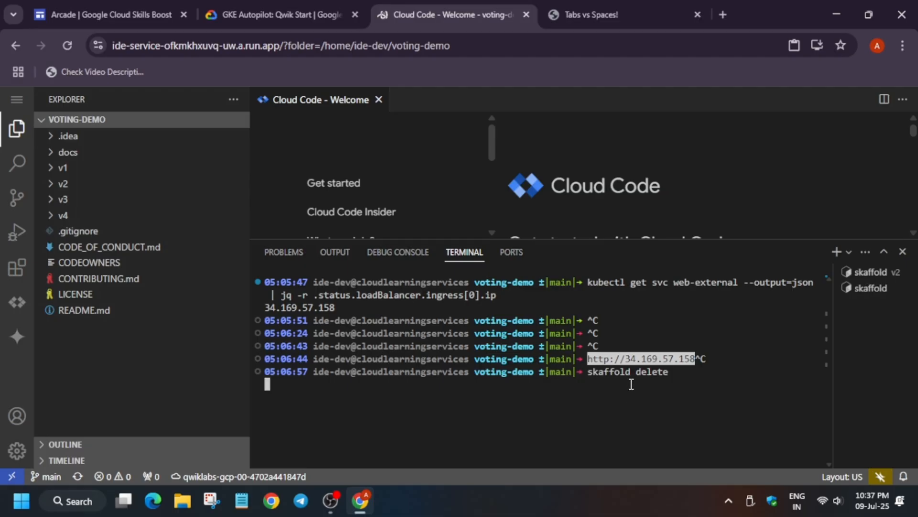
key("Enter")
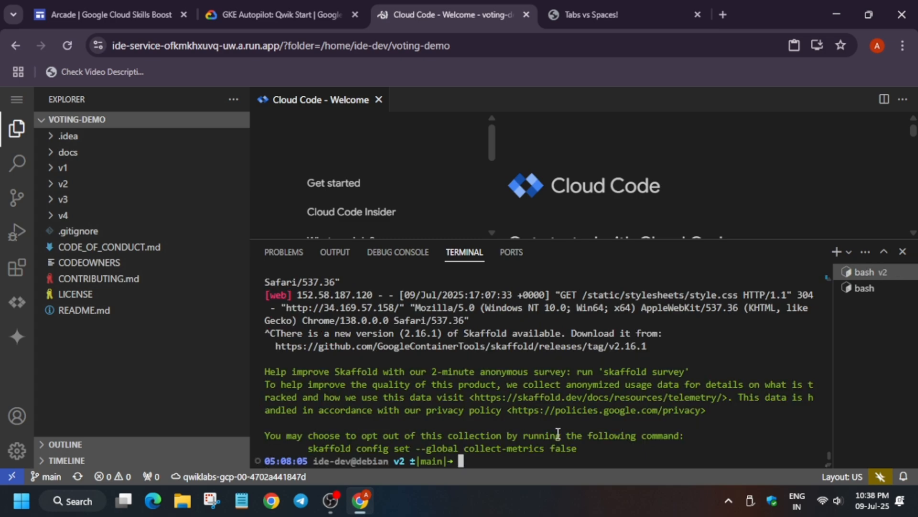
type("skaffold delete")
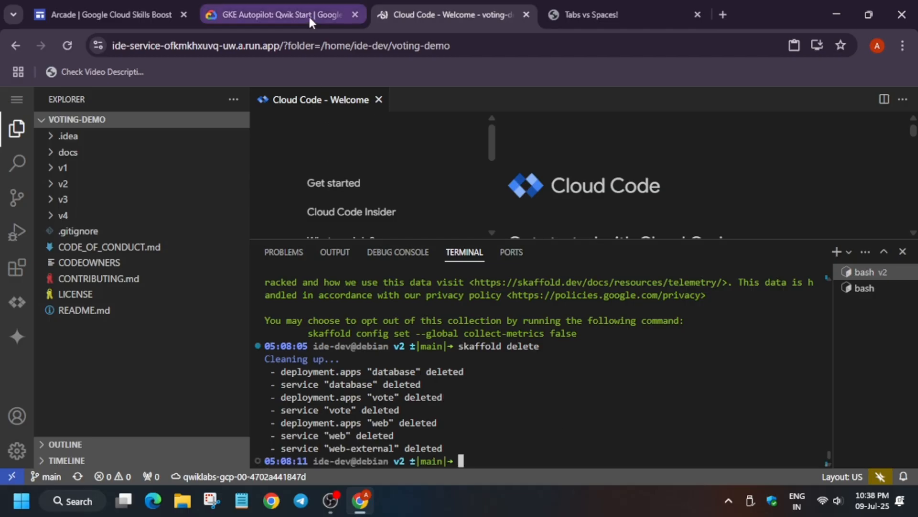
left_click(291, 14)
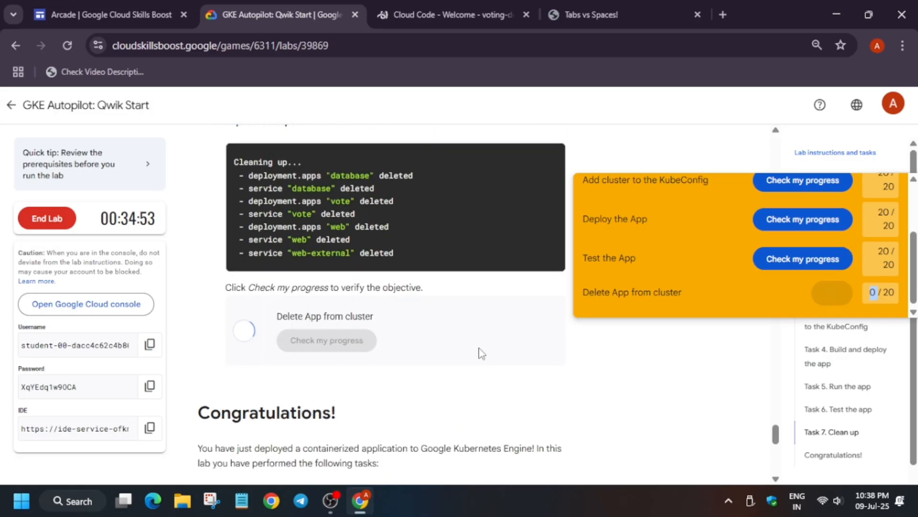
Step: Re-check Delete App from cluster until Assessment Completed, then reload to show 80/100
left_click(802, 292)
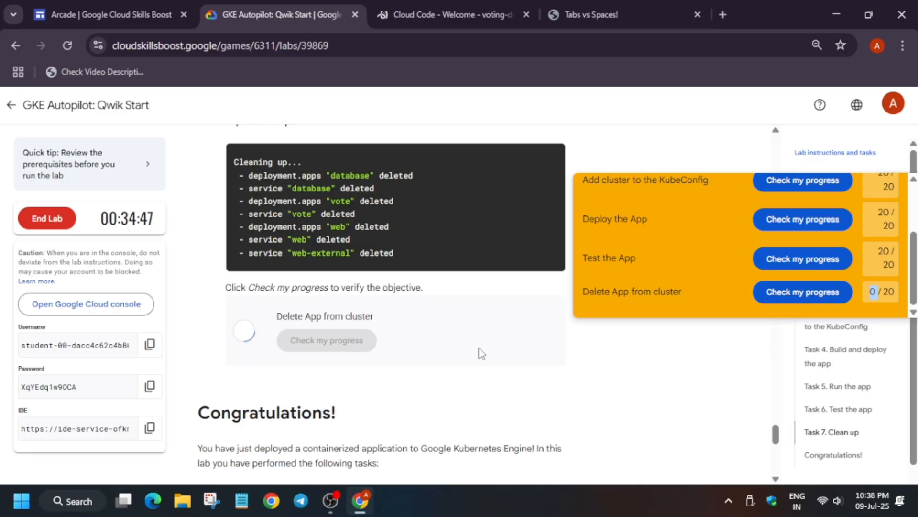
left_click(326, 340)
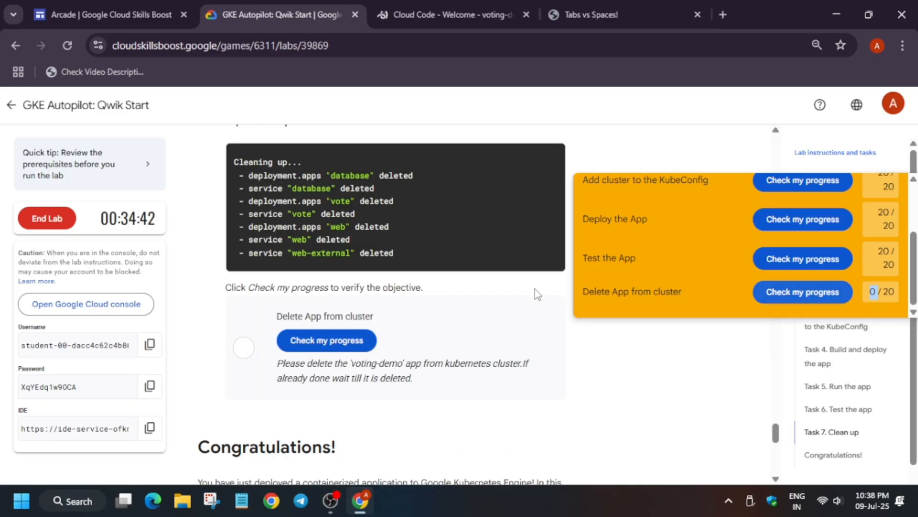
left_click(326, 341)
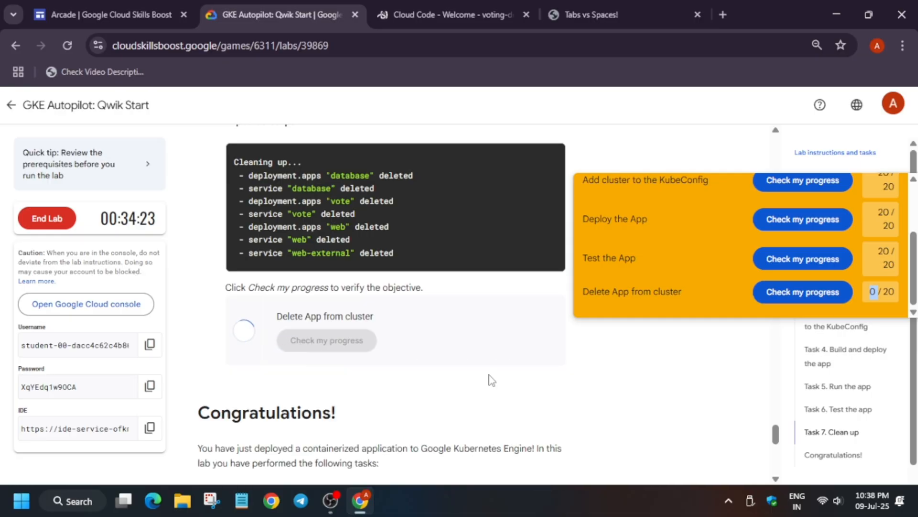
left_click(327, 340)
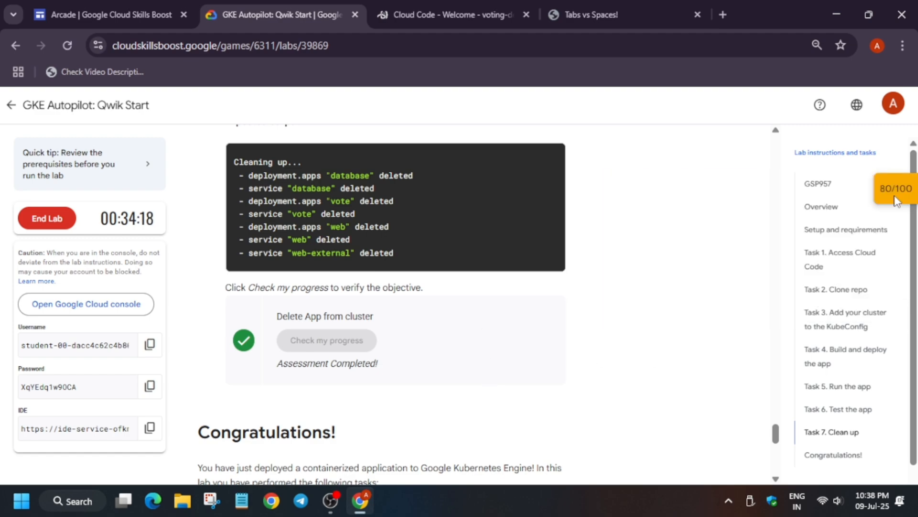
scroll("up", 3)
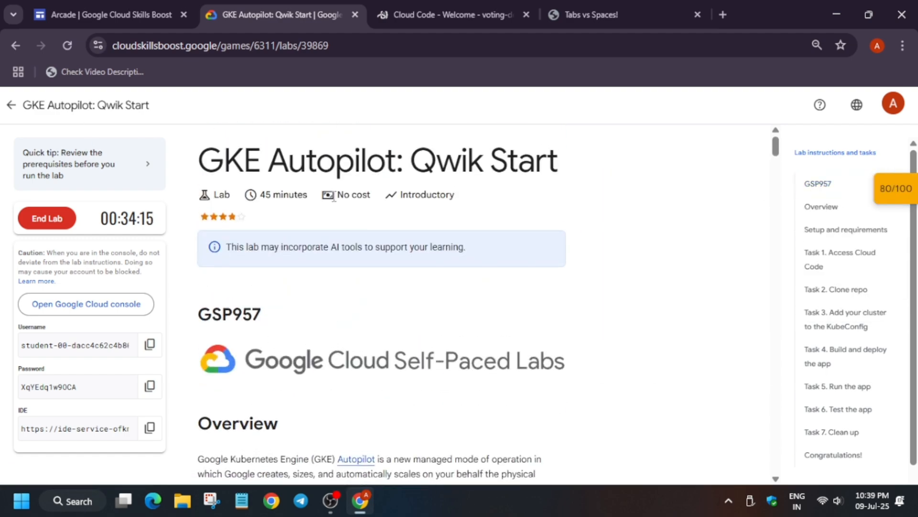
left_click(67, 45)
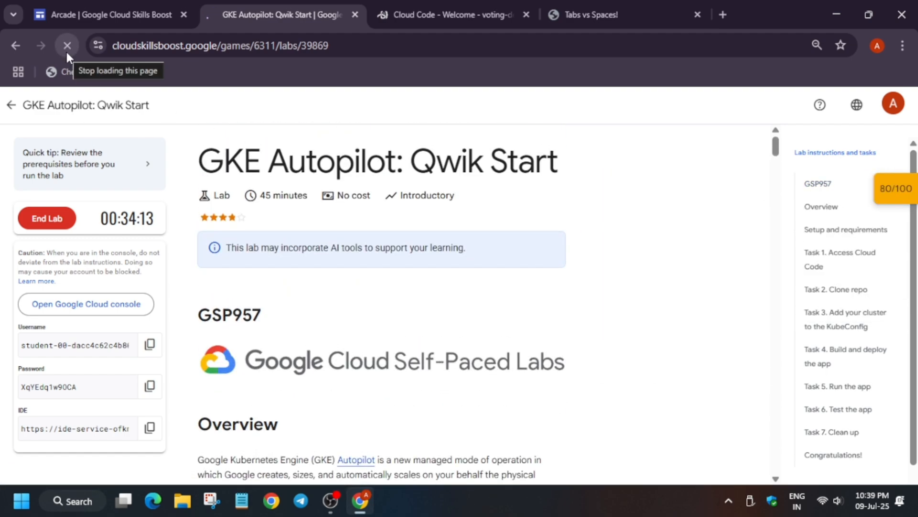